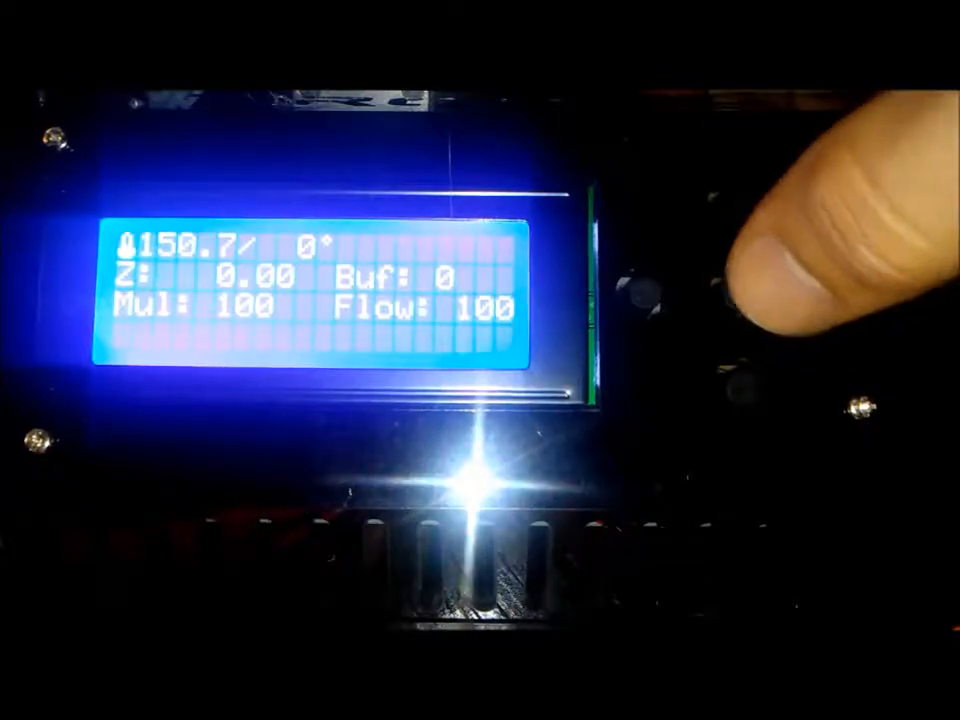
- Bring up the controller's main menu (Quick Settings, Print file, Position) from the status screen
left_click(650, 300)
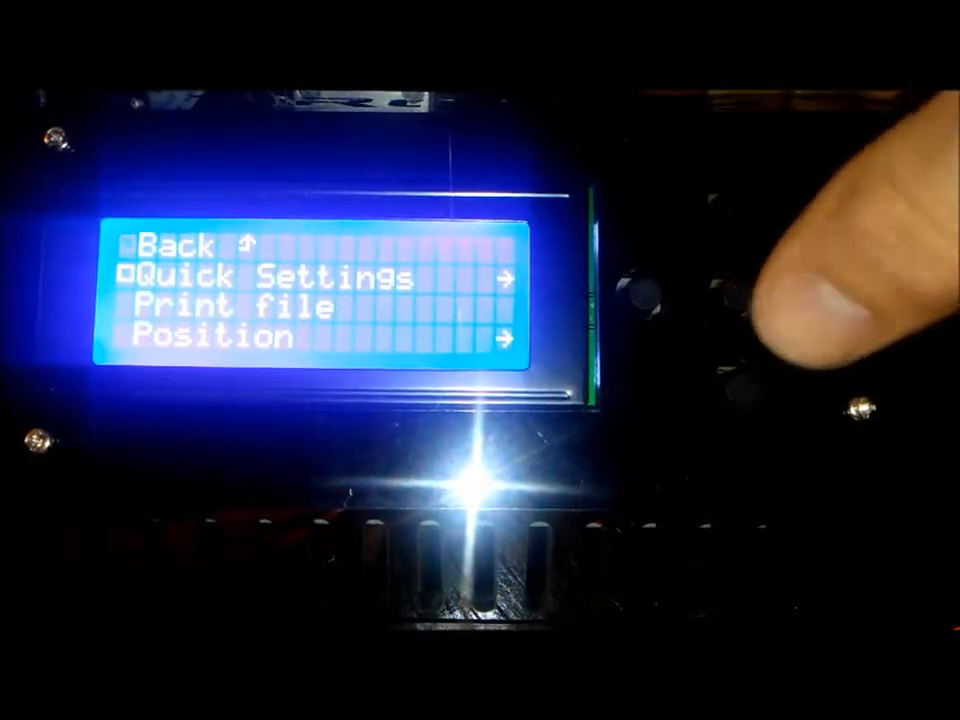